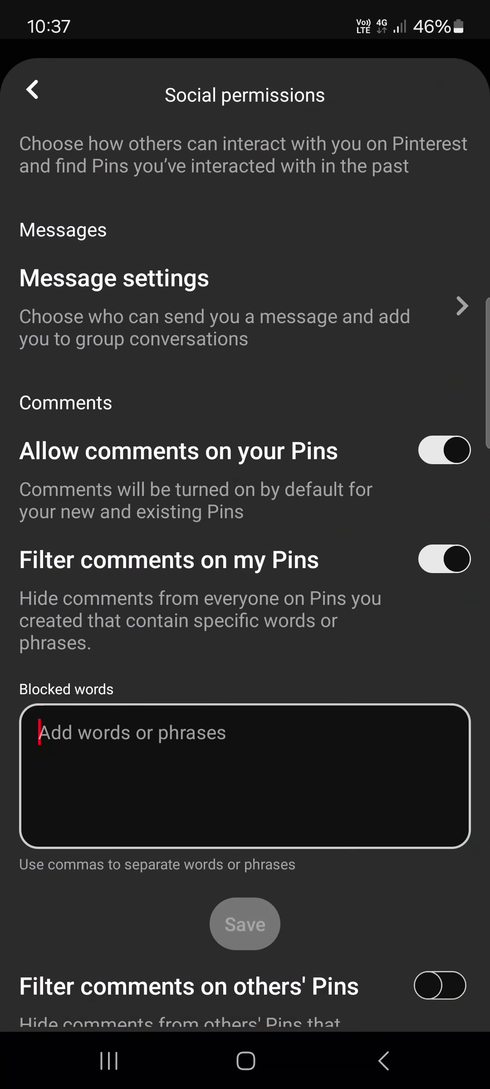
Step: Leave social permissions, glance at the home feed, and return to Your account settings
{"action": "left_click", "coordinate": [30, 92]}
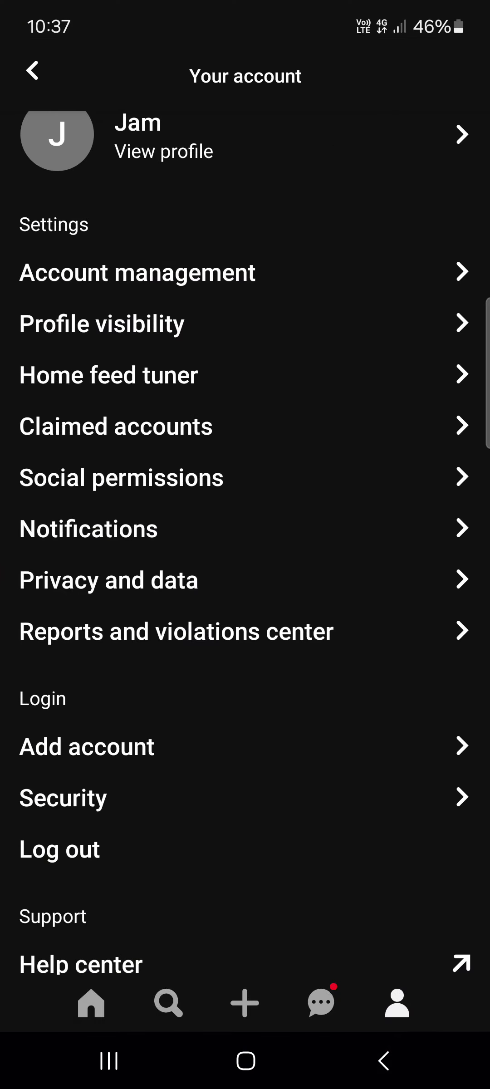
{"action": "left_click", "coordinate": [91, 1003]}
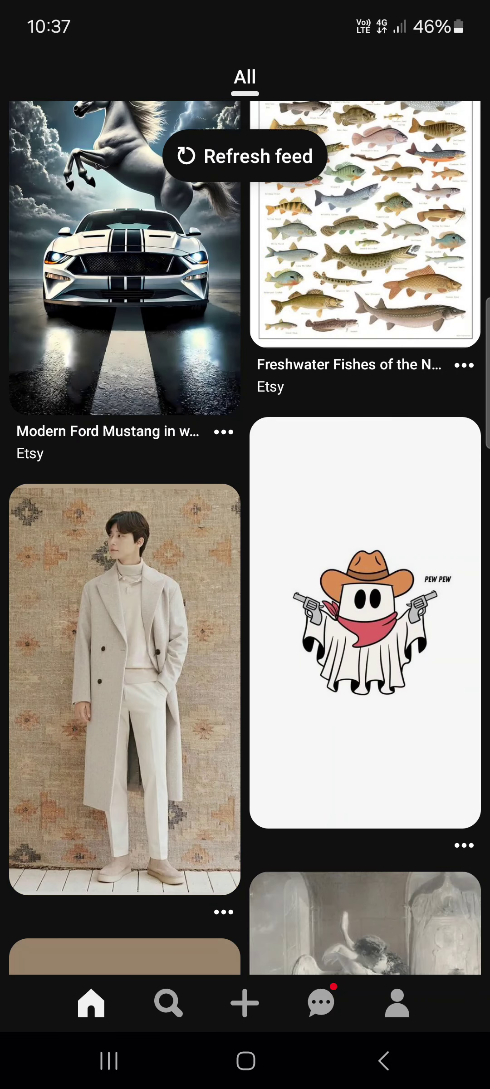
{"action": "scroll", "scroll_direction": "down", "scroll_amount": 3}
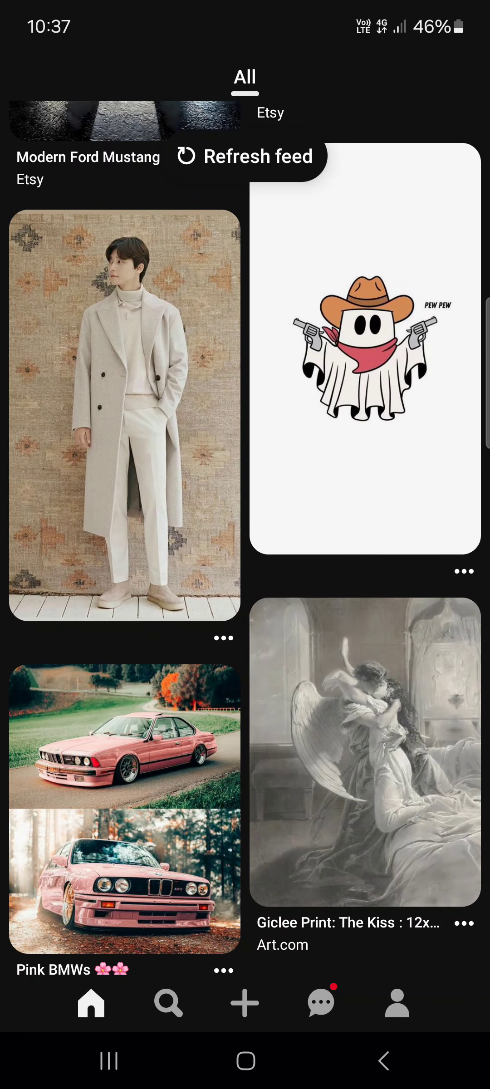
{"action": "left_click", "coordinate": [396, 1002]}
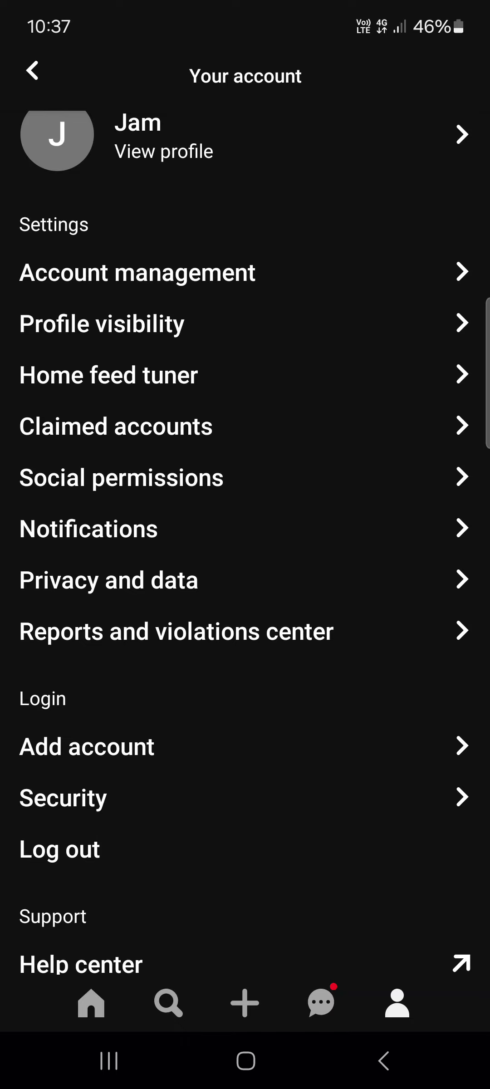
Step: Browse the Everyone else delivery choices, then return to the message settings list
{"action": "scroll", "scroll_direction": "up", "scroll_amount": 3}
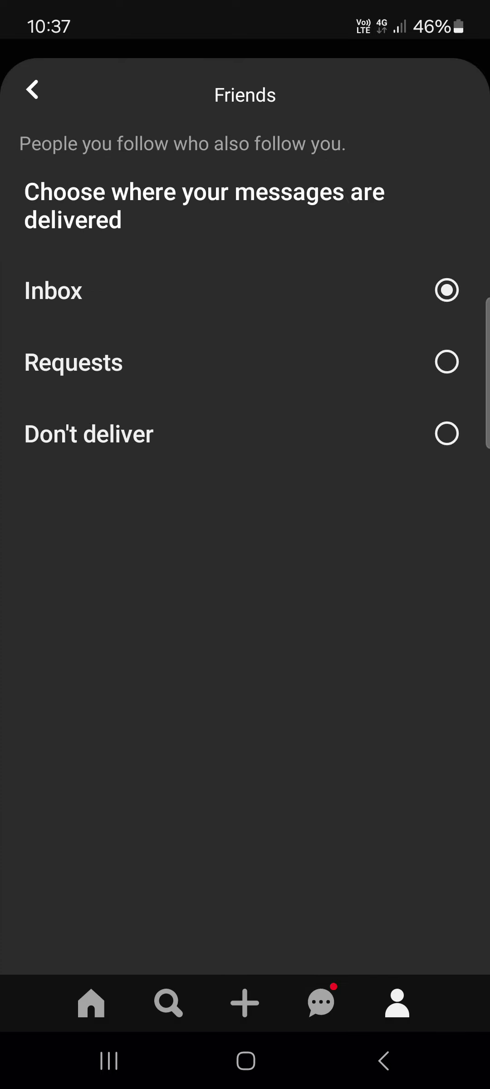
{"action": "left_click", "coordinate": [30, 94]}
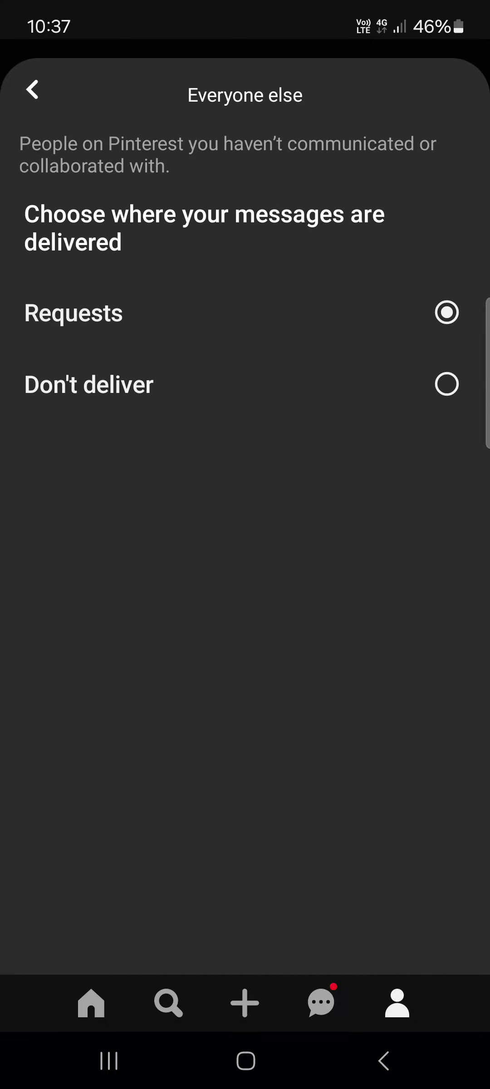
{"action": "left_click", "coordinate": [30, 92]}
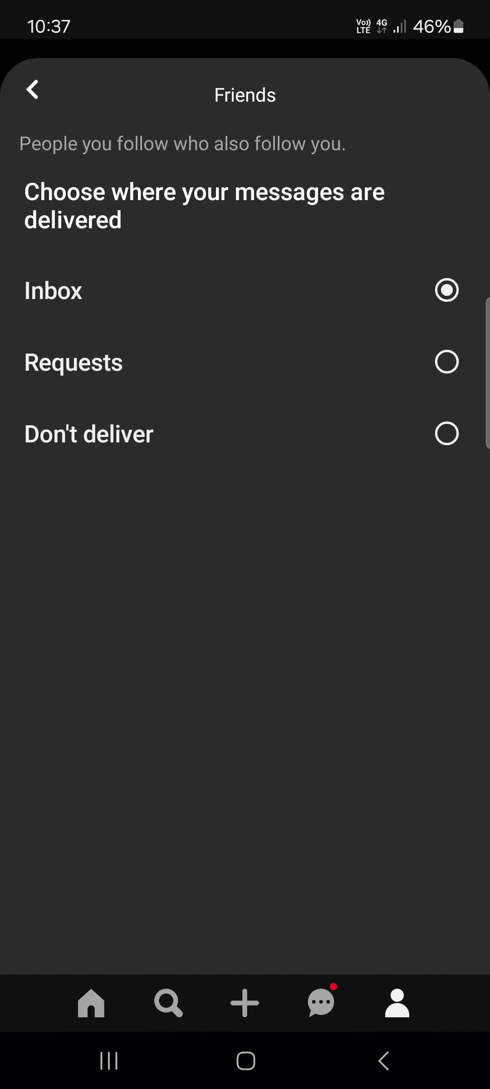
Step: Set Followers message delivery to Requests, then Don't deliver, then back to Inbox
{"action": "left_click", "coordinate": [30, 94]}
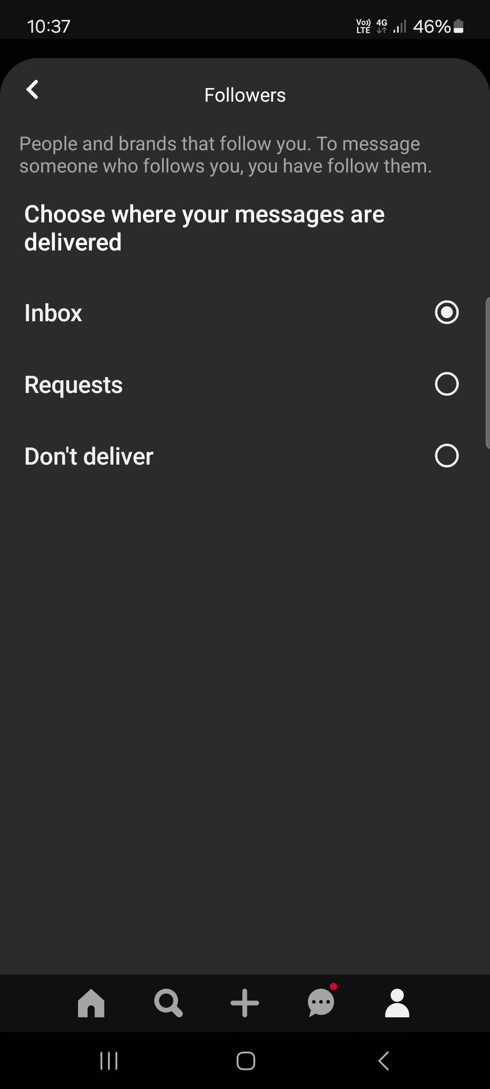
{"action": "left_click", "coordinate": [446, 384]}
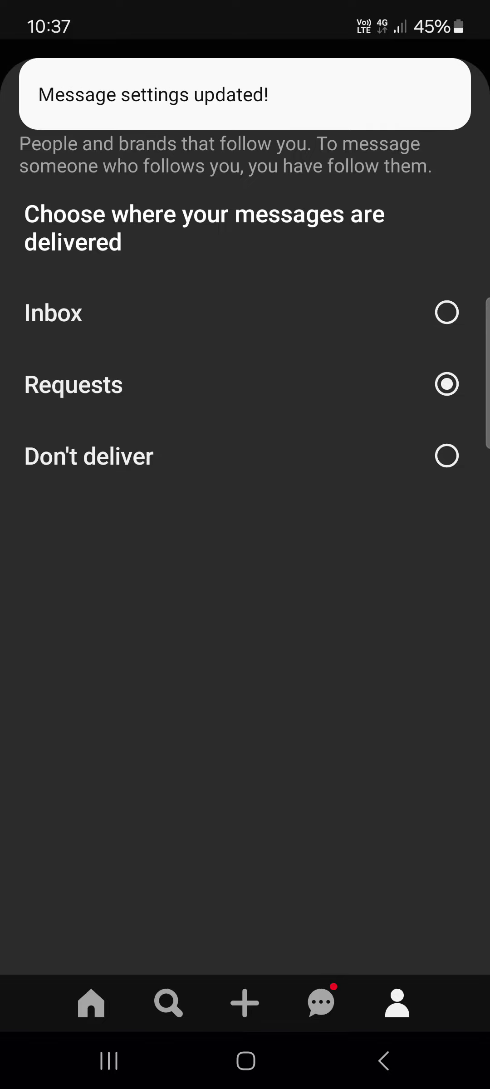
{"action": "left_click", "coordinate": [447, 456]}
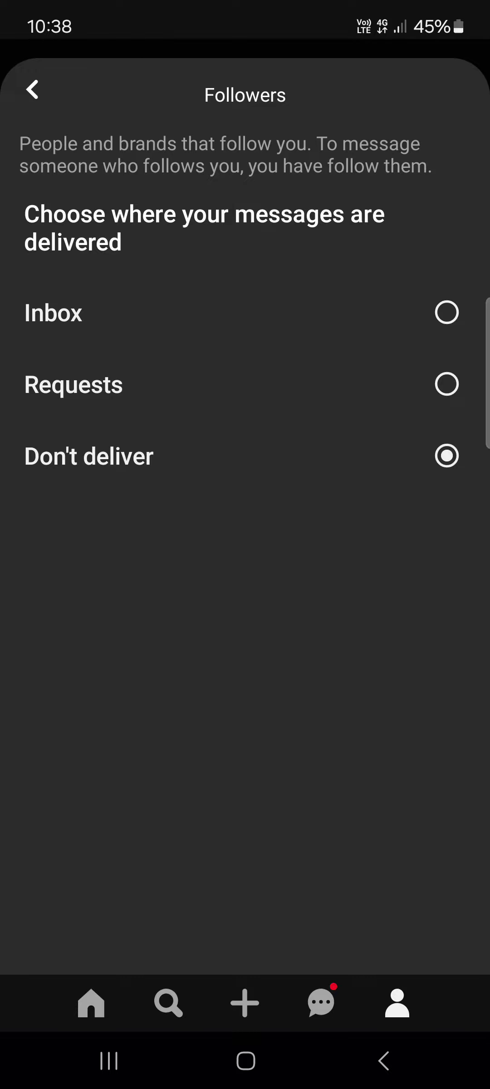
{"action": "left_click", "coordinate": [447, 312]}
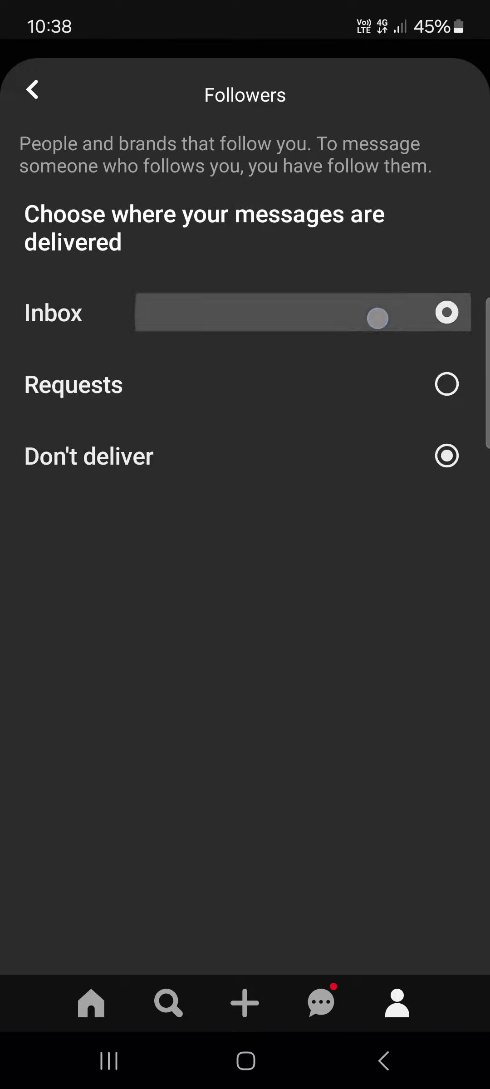